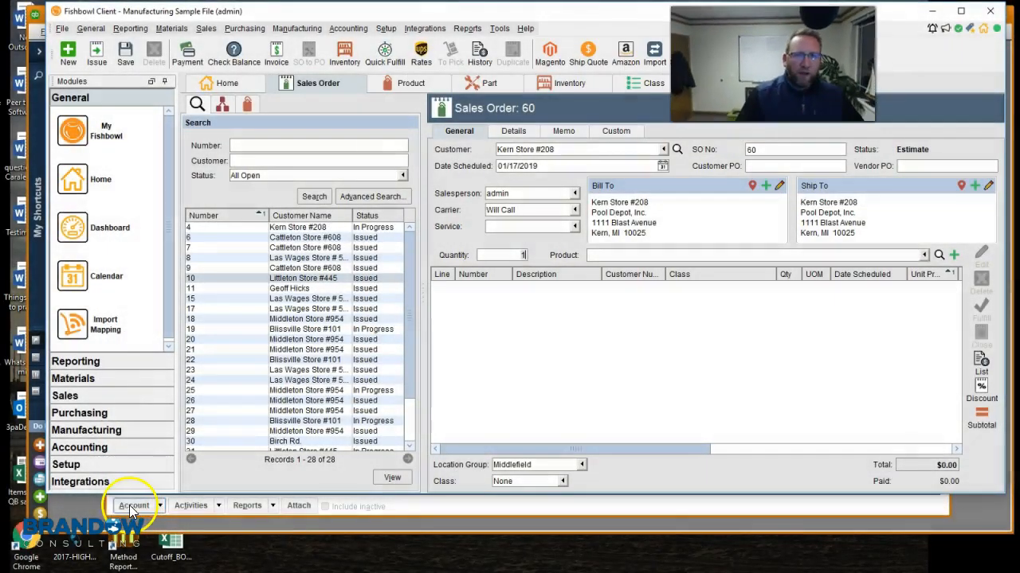
pyautogui.moveTo(593, 183)
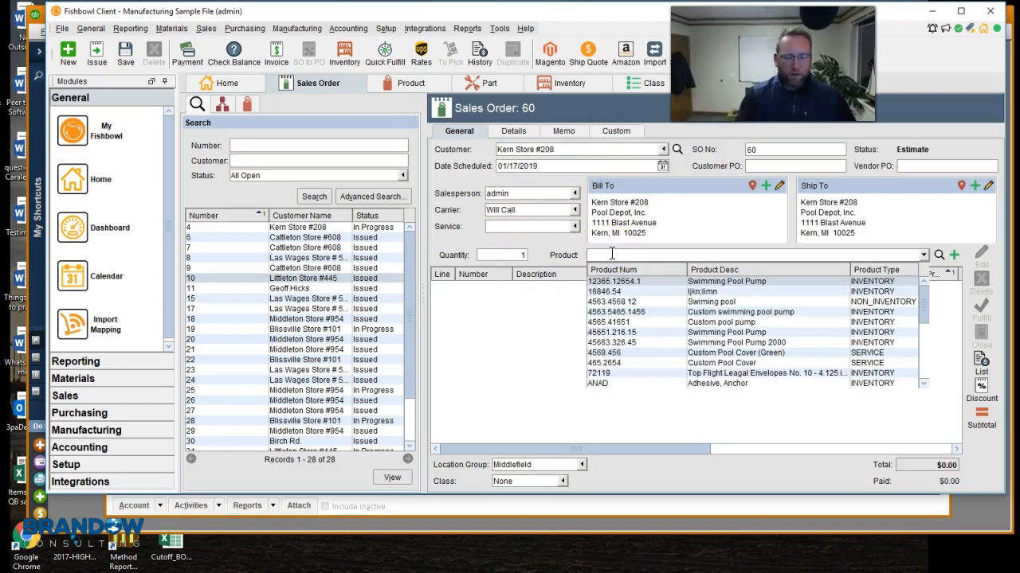
# Step: Add ANBA-BL Anchor Base, Black and ANBA Anchor base as lines on sales order 60
pyautogui.write('anba')
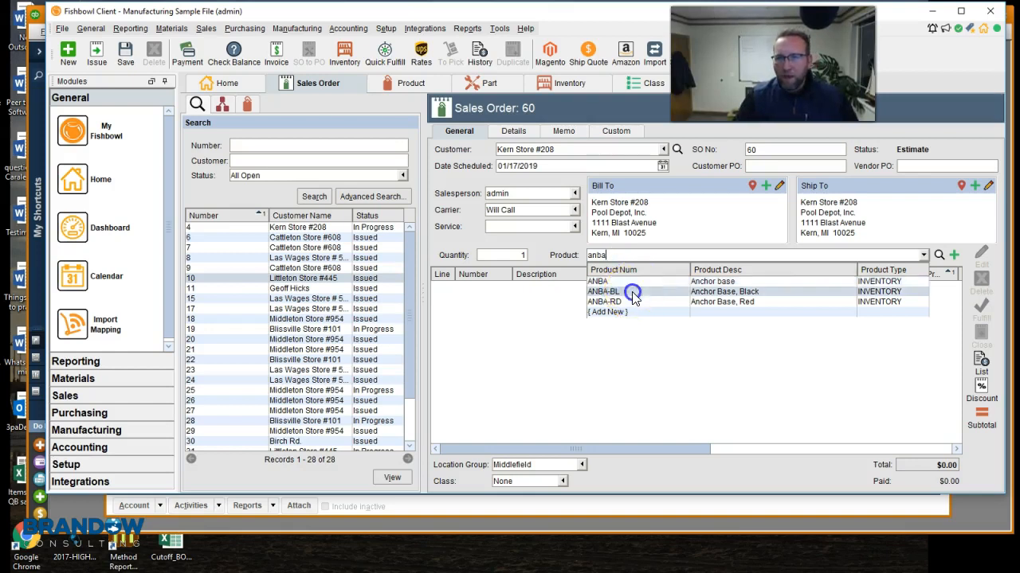
pyautogui.click(604, 290)
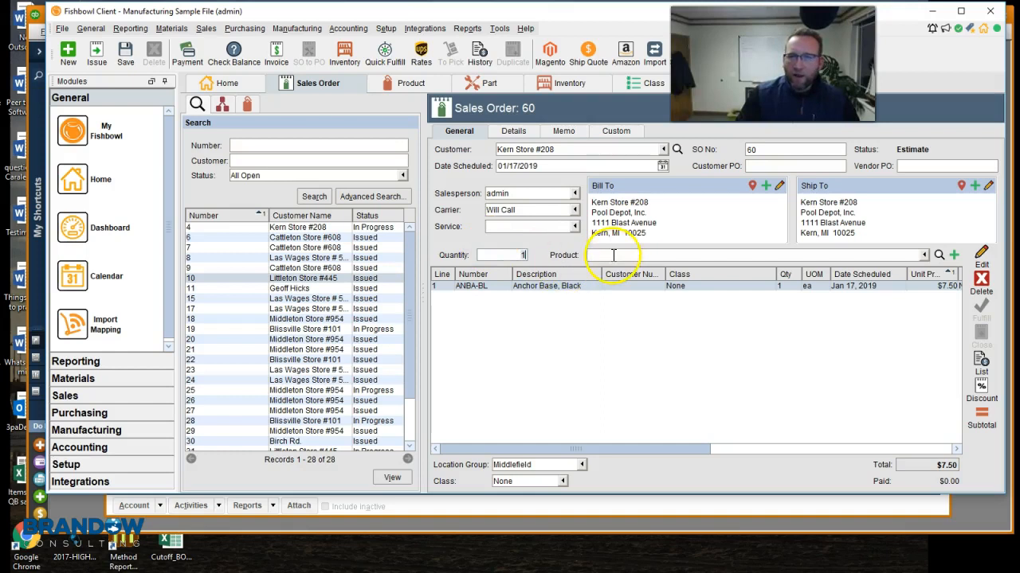
pyautogui.write('an')
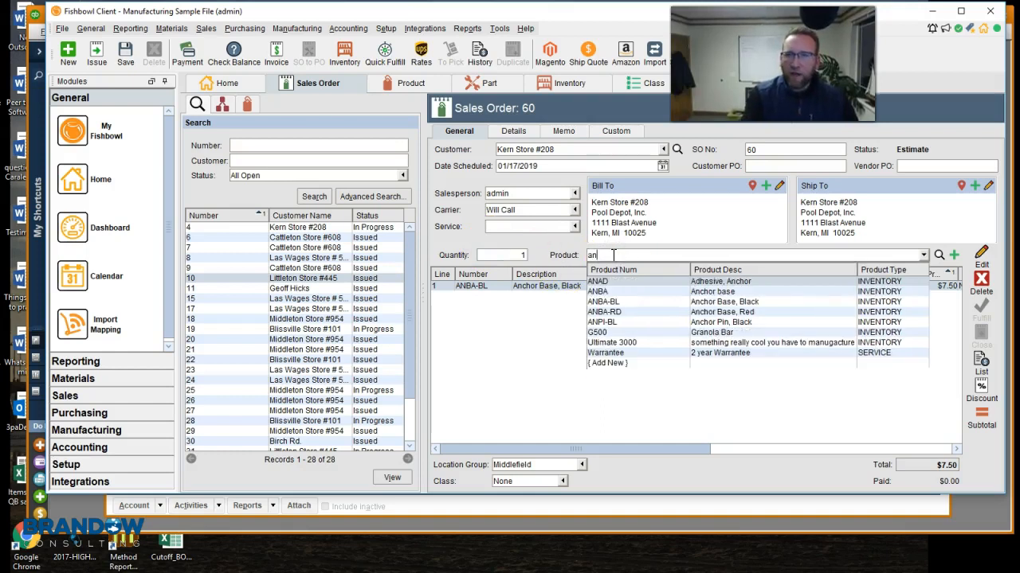
pyautogui.click(597, 291)
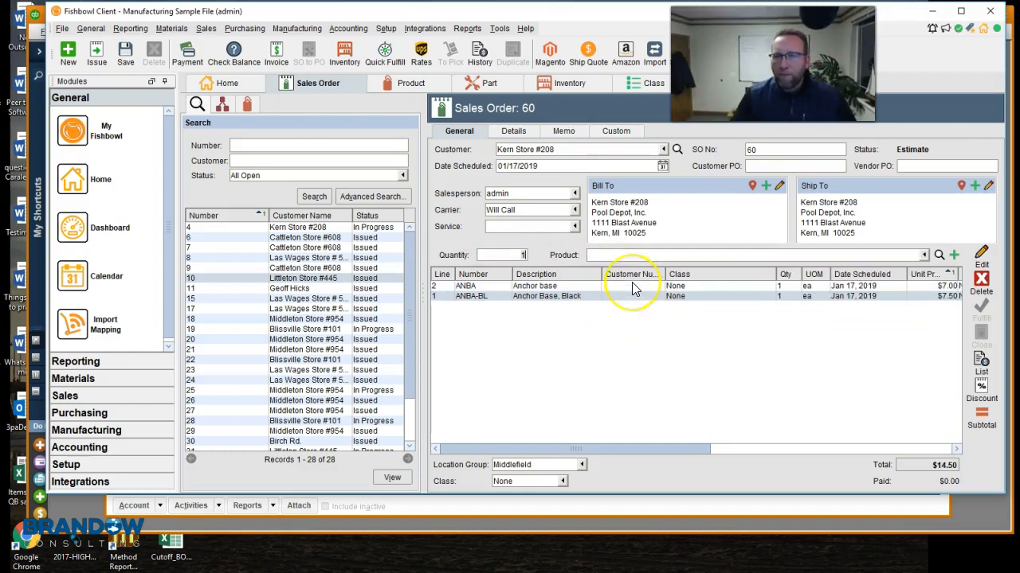
pyautogui.moveTo(564, 319)
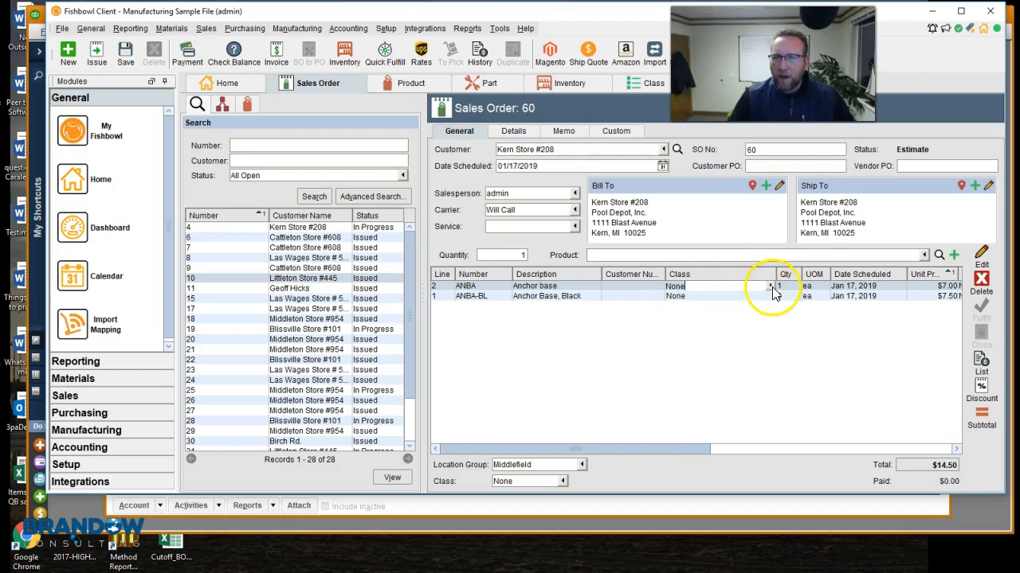
# Step: Class the Anchor base line Manual Pool Systems with quantity 100 and the black line Samples
pyautogui.click(768, 285)
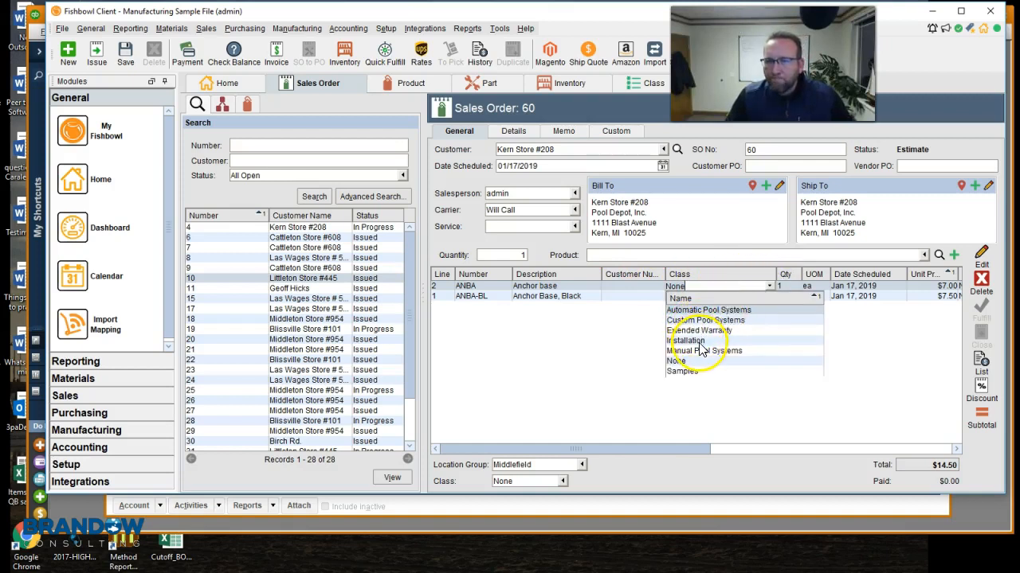
pyautogui.click(704, 350)
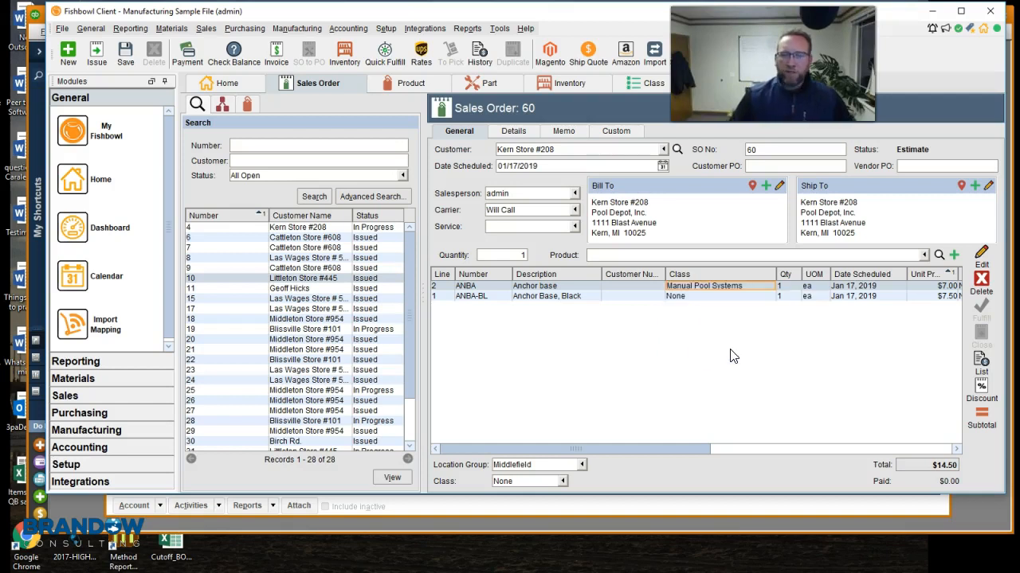
pyautogui.moveTo(758, 306)
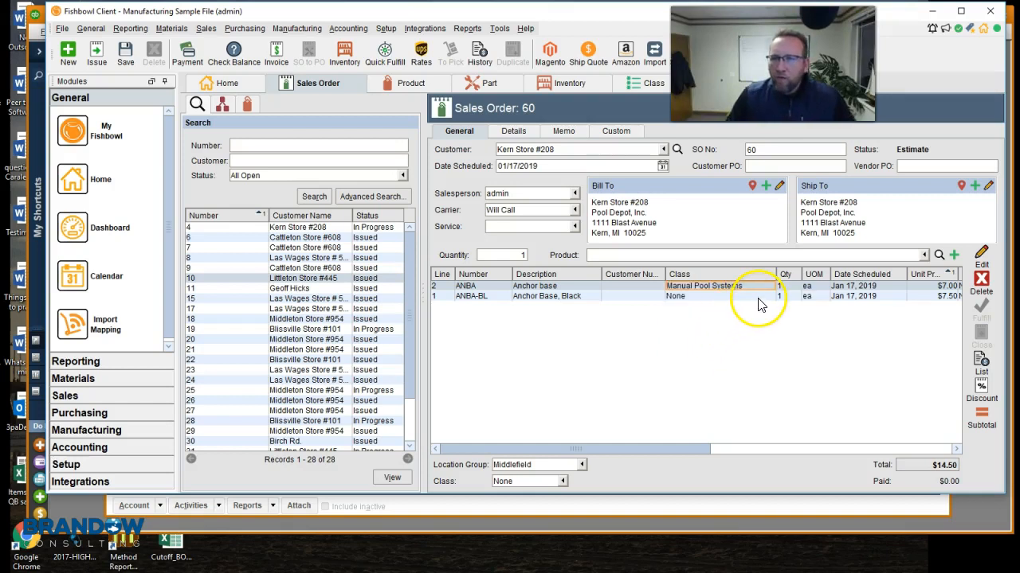
pyautogui.click(768, 295)
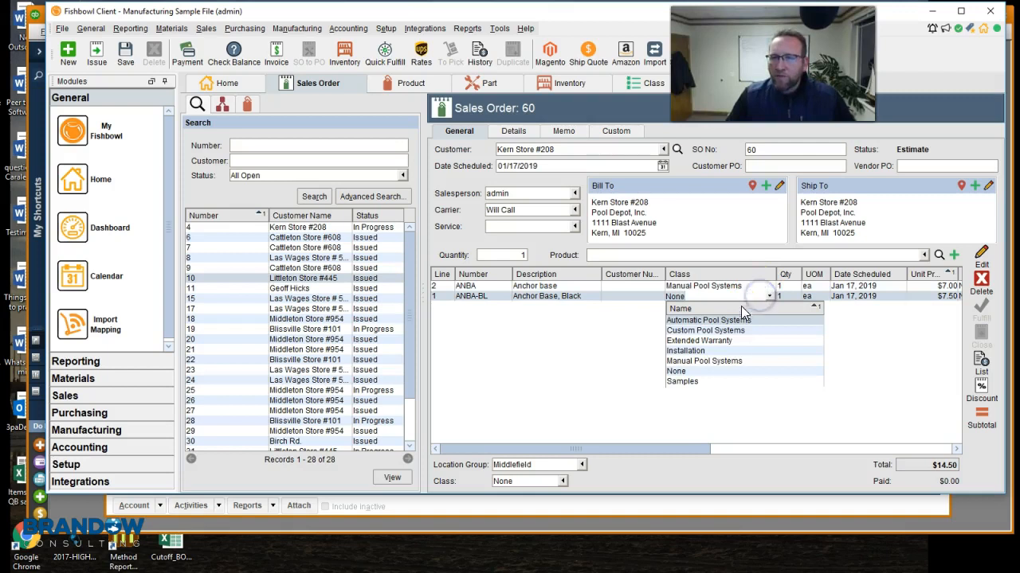
pyautogui.click(682, 383)
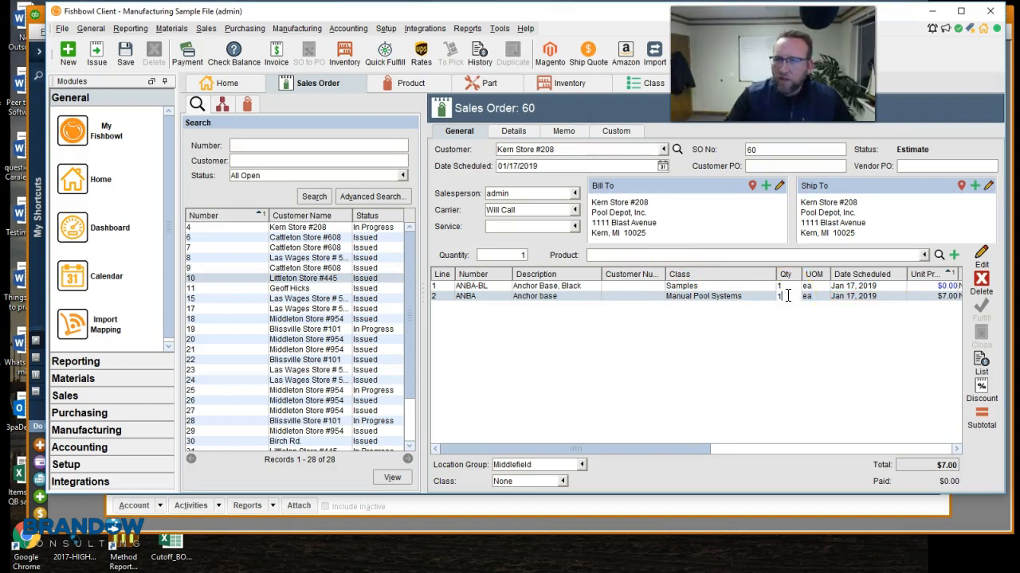
pyautogui.write('00')
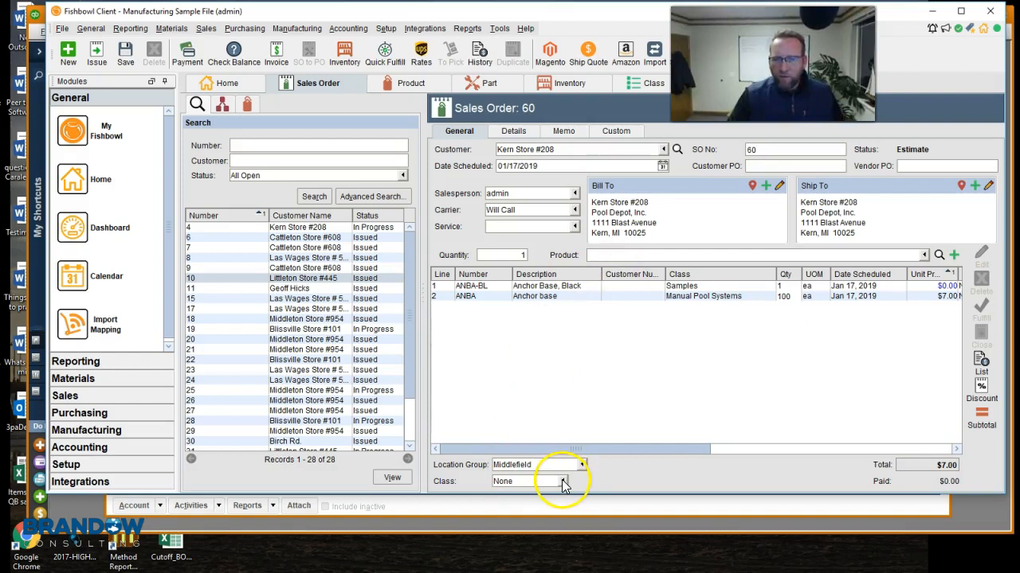
# Step: Set the order class to Custom Pool Systems without updating the existing line classes
pyautogui.click(564, 481)
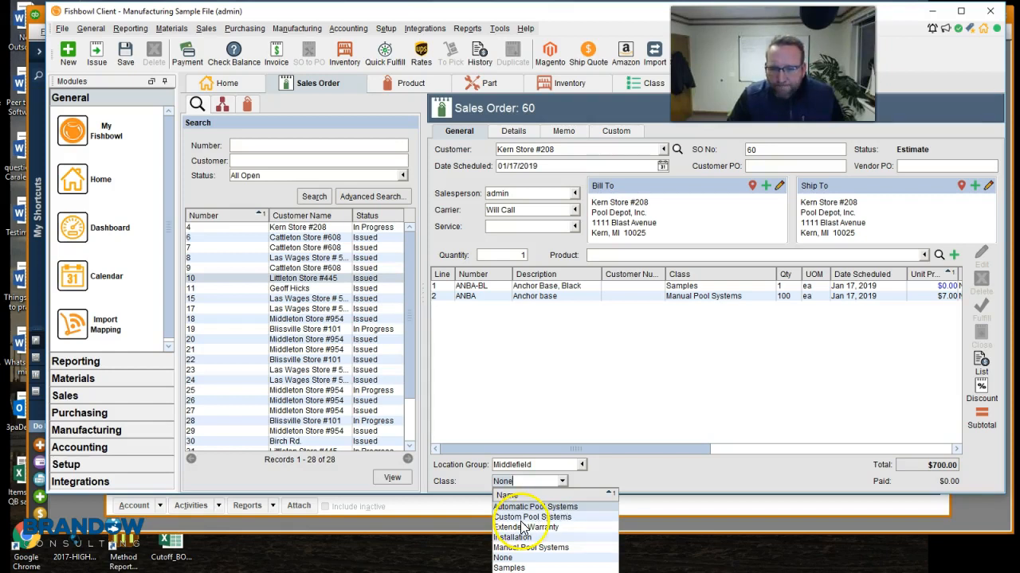
pyautogui.click(534, 516)
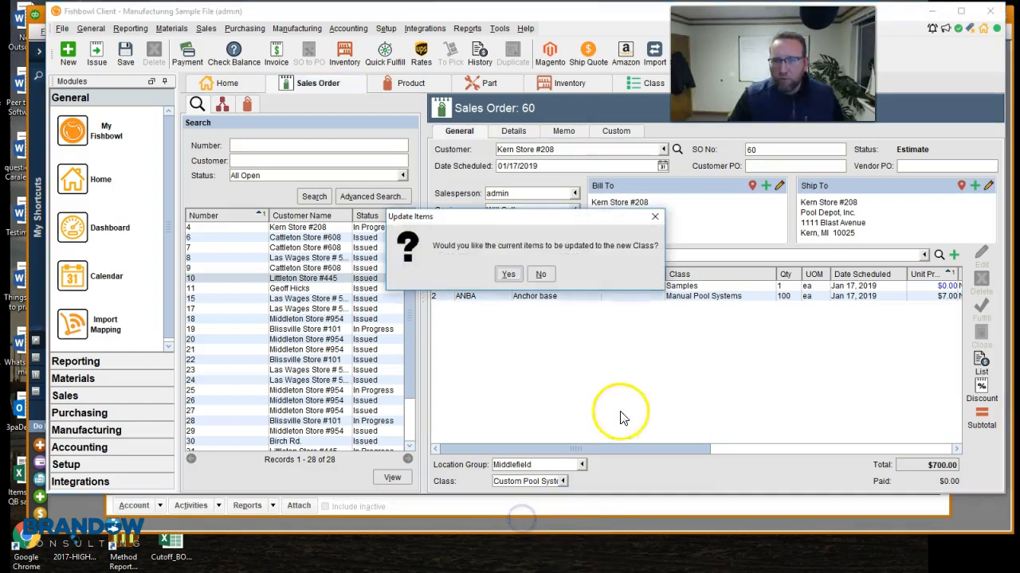
pyautogui.moveTo(454, 245)
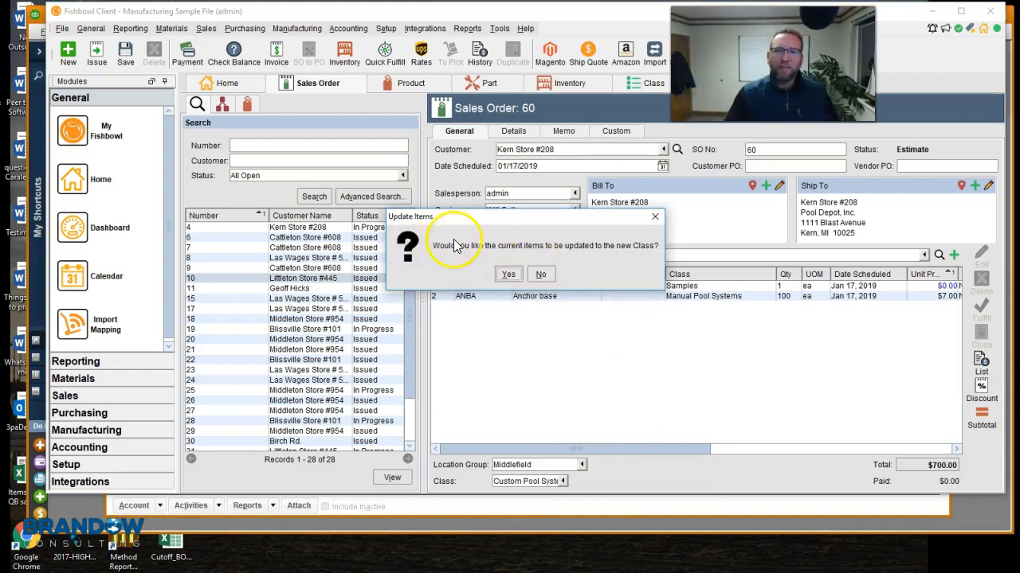
pyautogui.moveTo(698, 295)
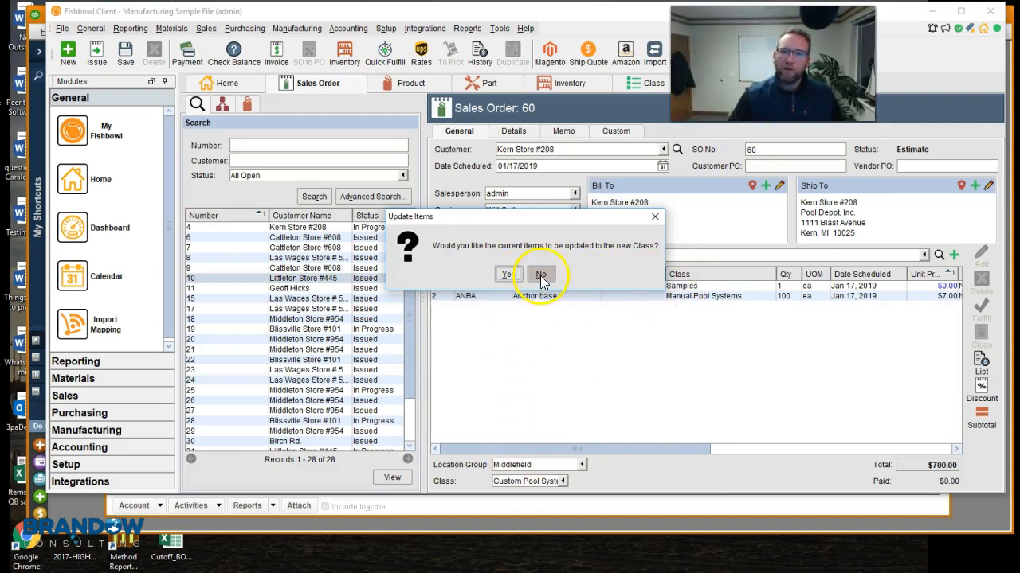
pyautogui.click(542, 274)
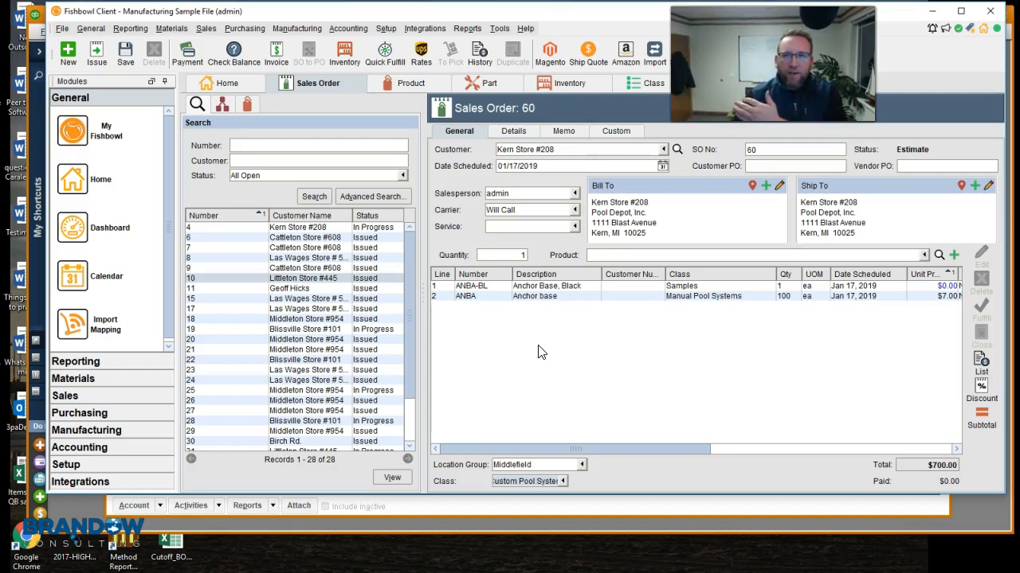
# Step: Issue and quick-fulfill the unpaid order, then export it through Accounting Integration
pyautogui.click(389, 54)
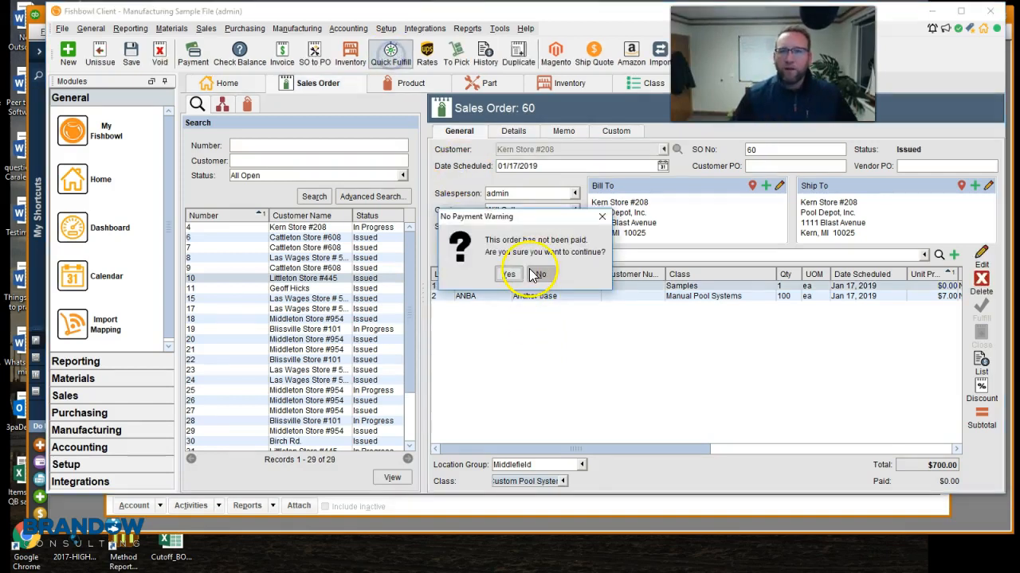
pyautogui.click(508, 274)
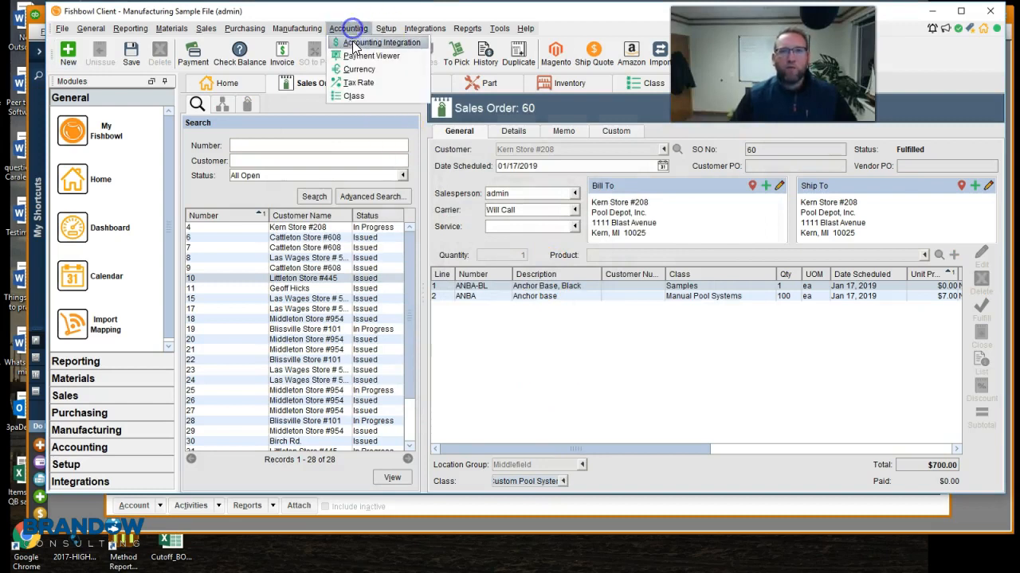
pyautogui.click(382, 42)
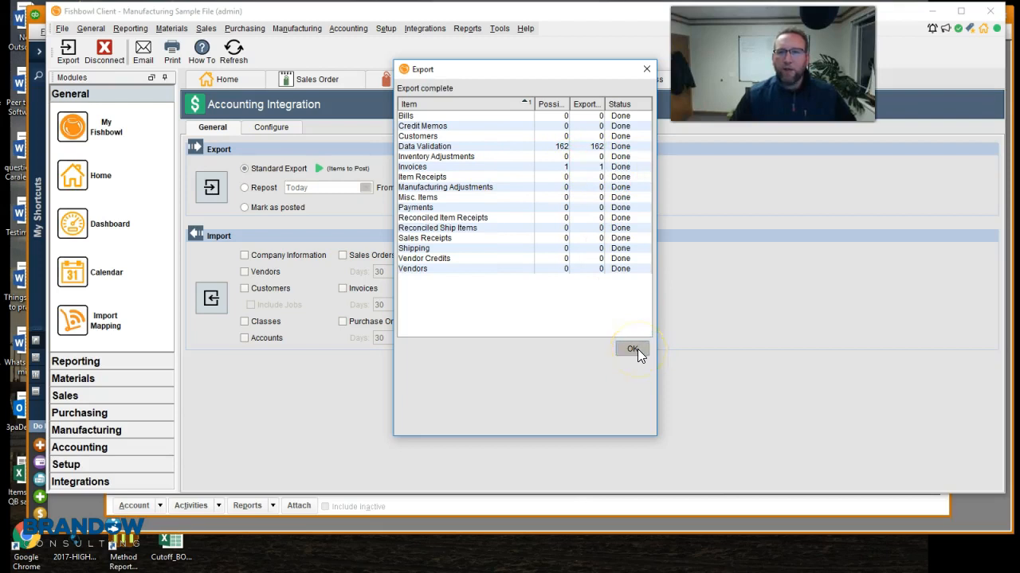
pyautogui.click(631, 349)
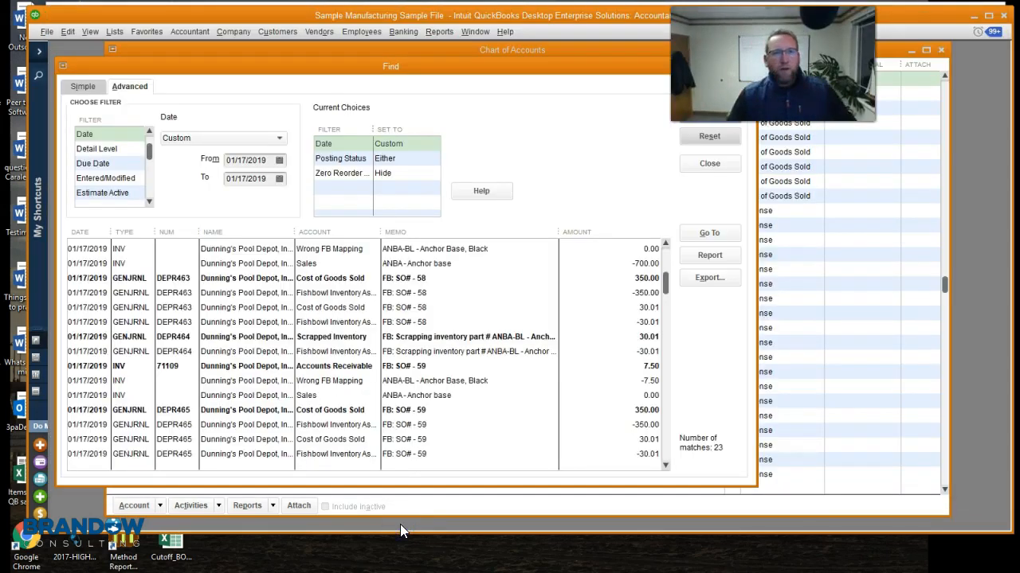
# Step: Search transactions by Memo containing 'FB: SO# - 60', returning the invoice and four journals
pyautogui.click(707, 163)
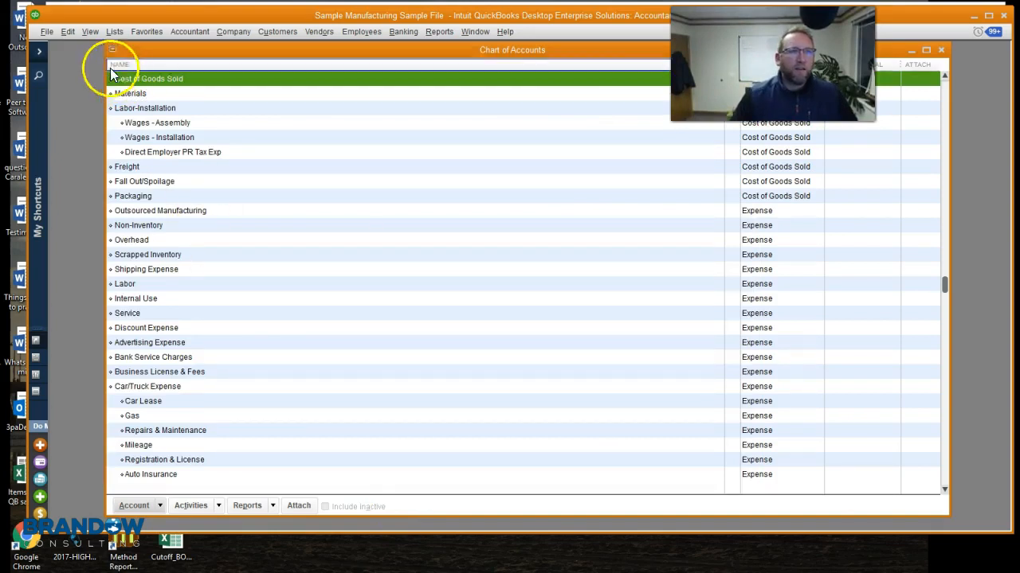
pyautogui.click(67, 31)
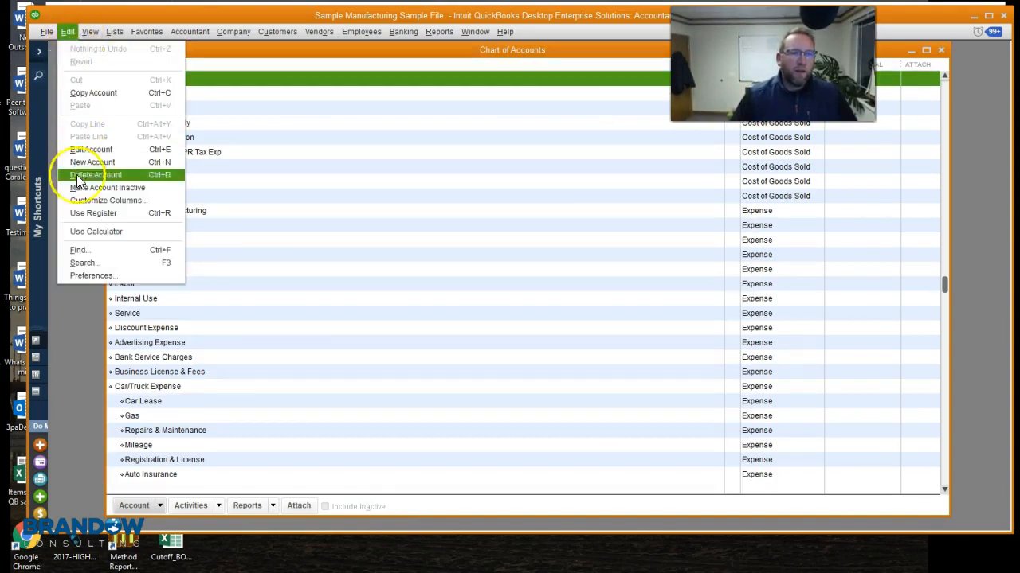
pyautogui.click(80, 250)
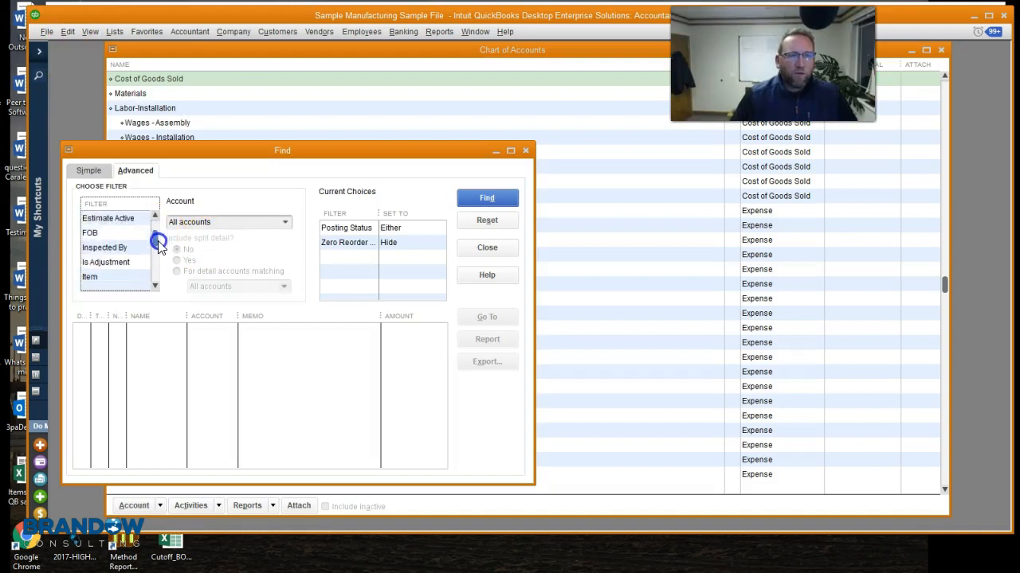
pyautogui.scroll(-3)
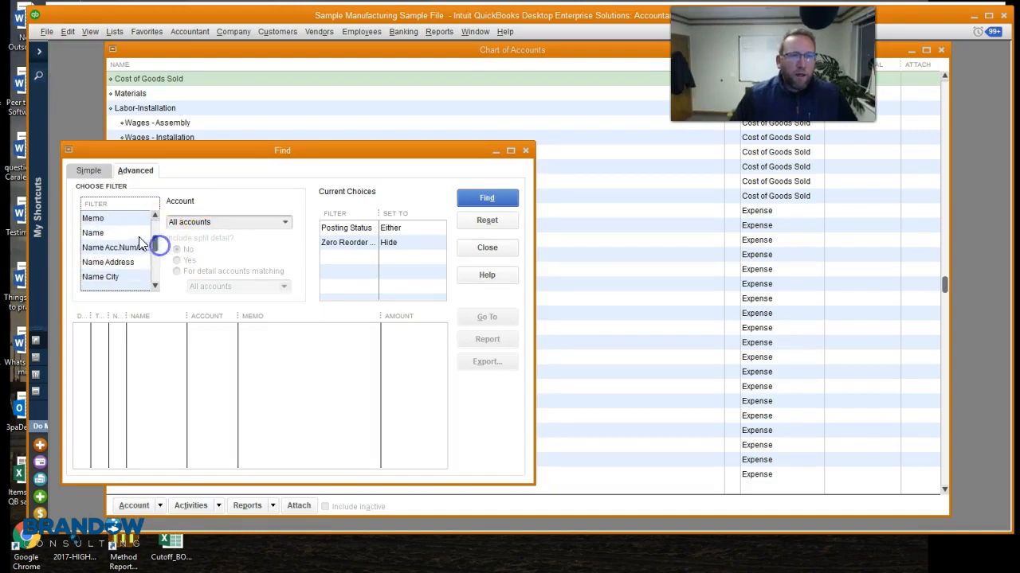
pyautogui.click(93, 217)
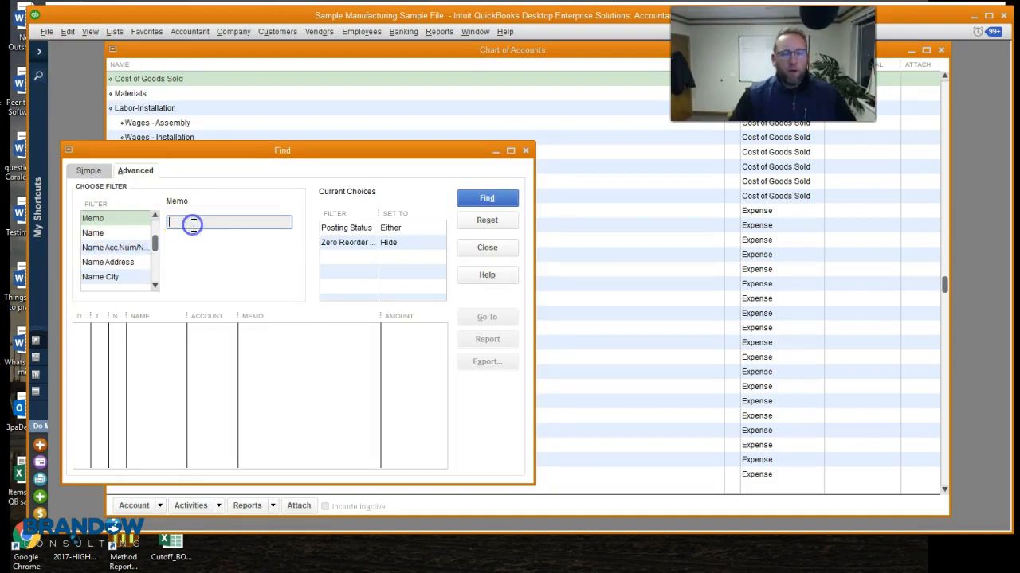
pyautogui.write('FB: SO#')
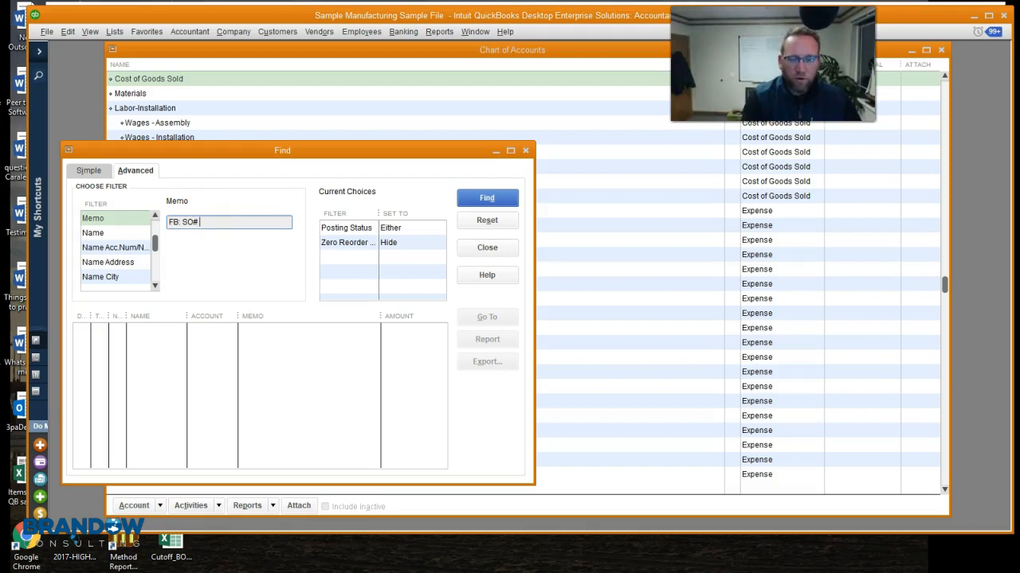
pyautogui.write('- 60')
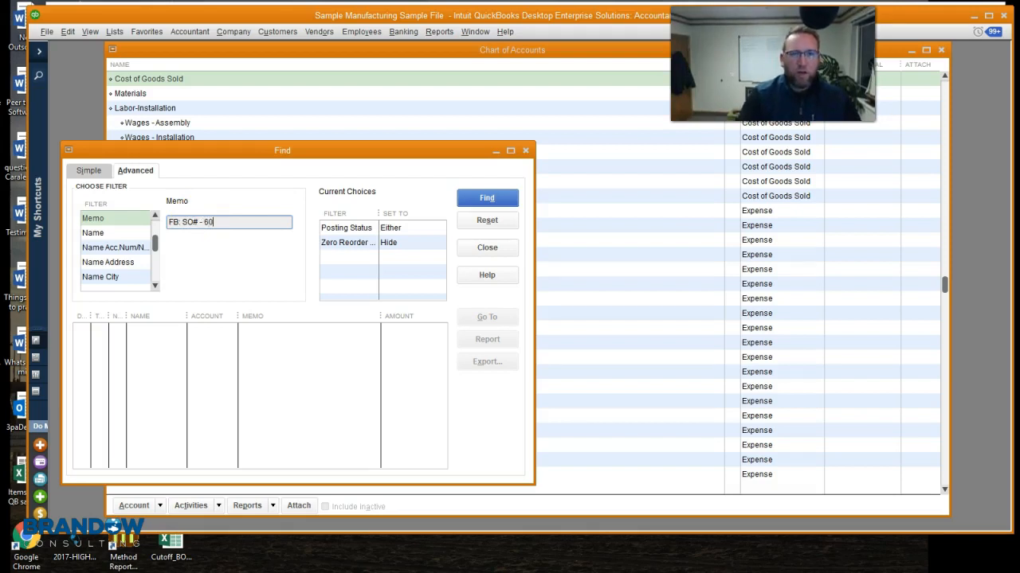
pyautogui.click(488, 197)
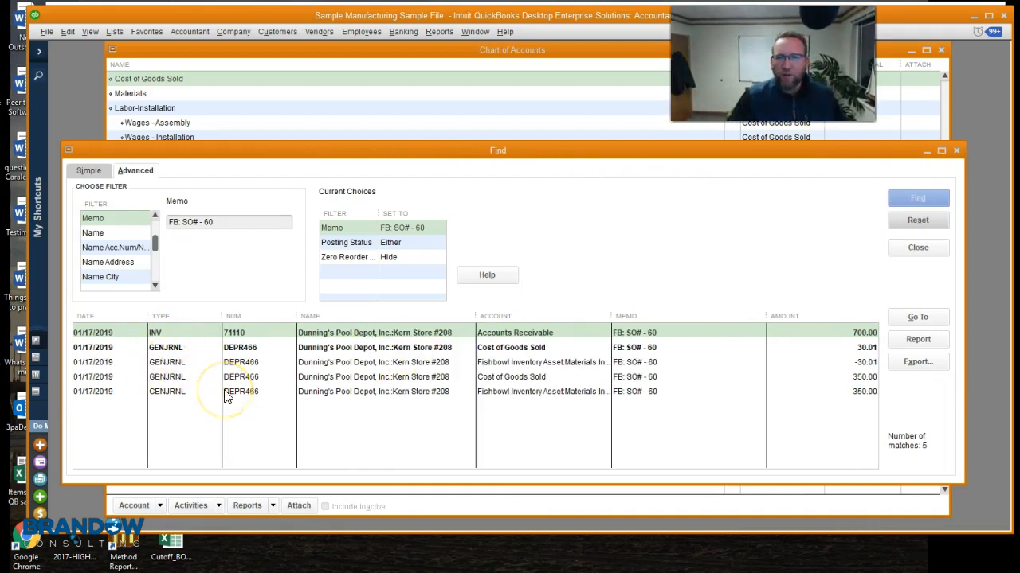
pyautogui.moveTo(348, 333)
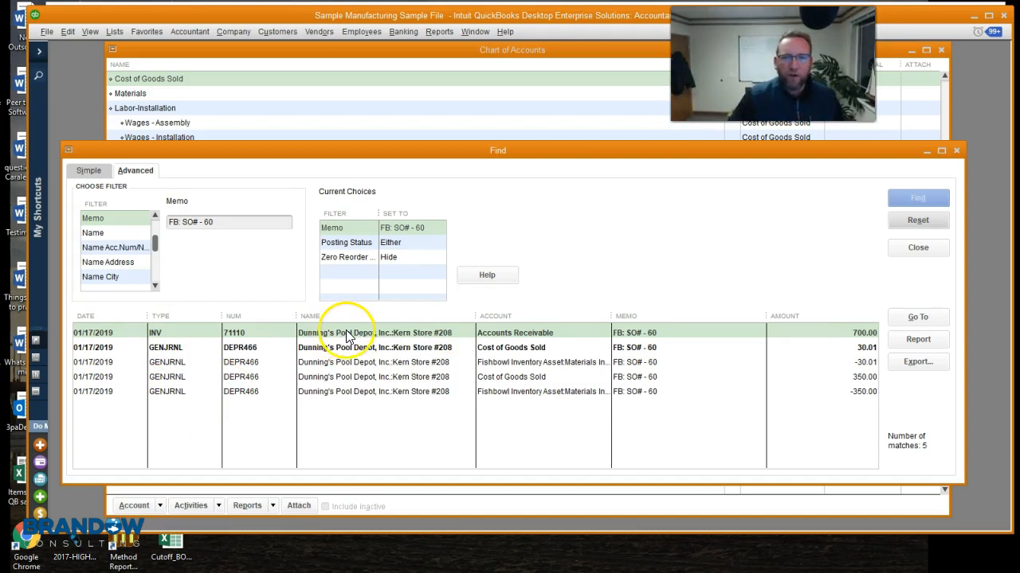
# Step: Open invoice 71110 for Kern Store #208 from the Find results
pyautogui.doubleClick(359, 333)
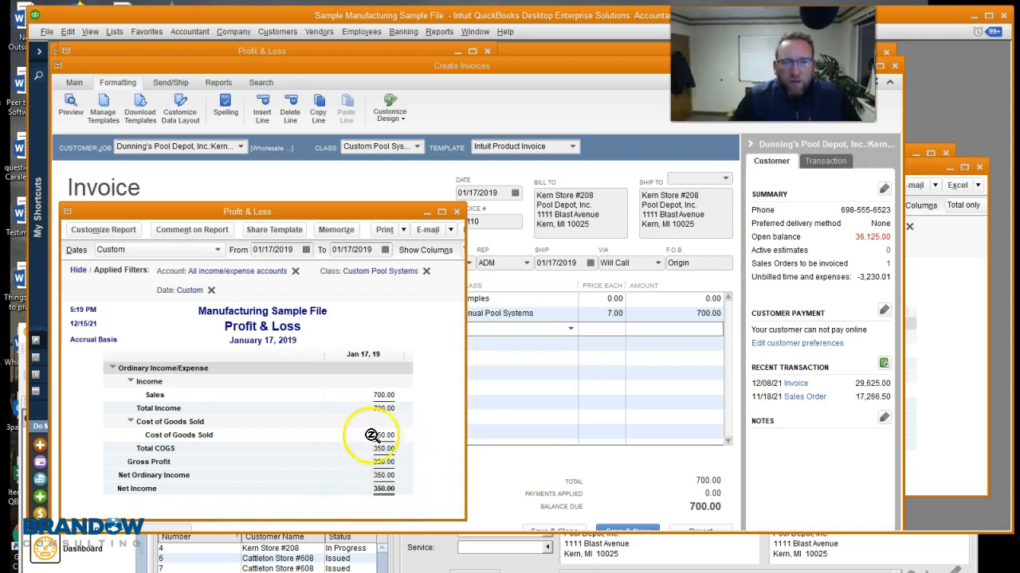
# Step: Bring up the Manual Pool Systems ($350 net) and Samples (−$440.03 net) class P&L reports
pyautogui.click(475, 32)
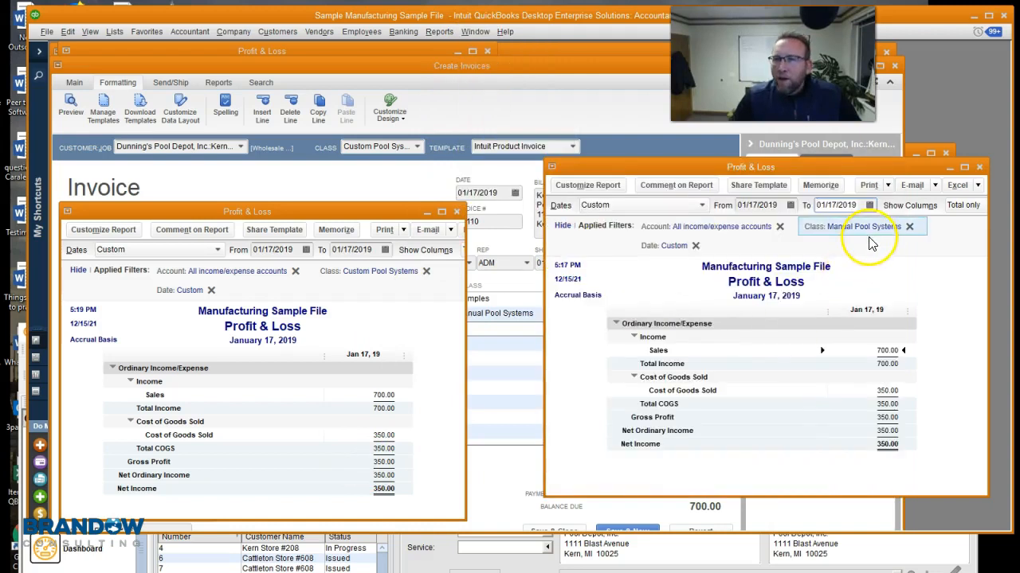
pyautogui.moveTo(841, 239)
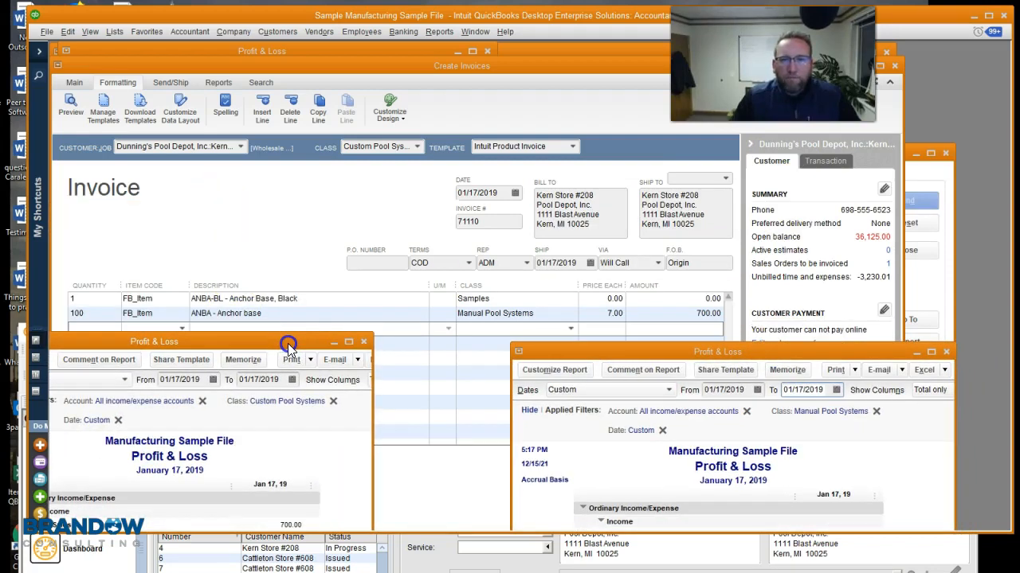
pyautogui.click(475, 32)
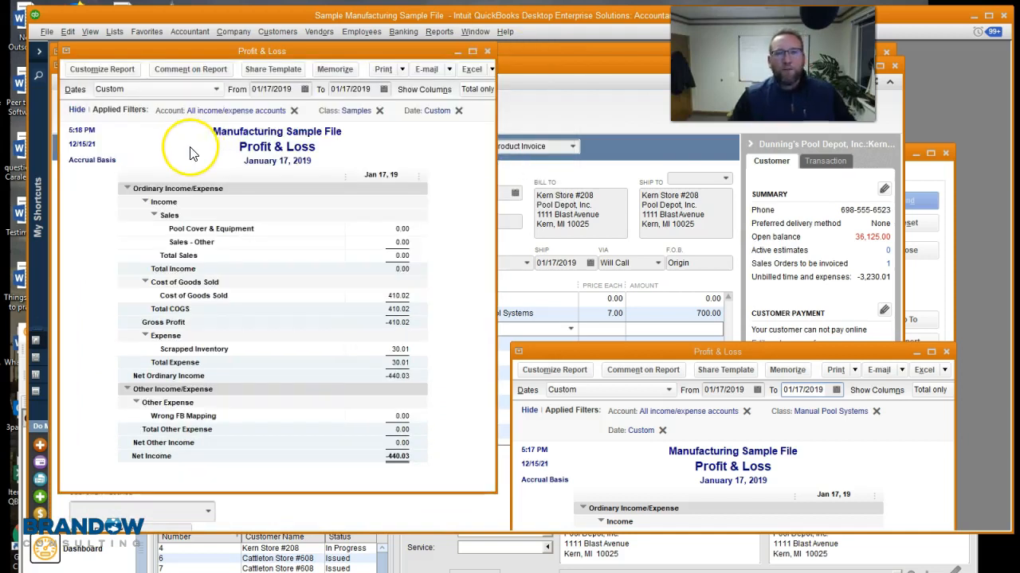
pyautogui.moveTo(358, 136)
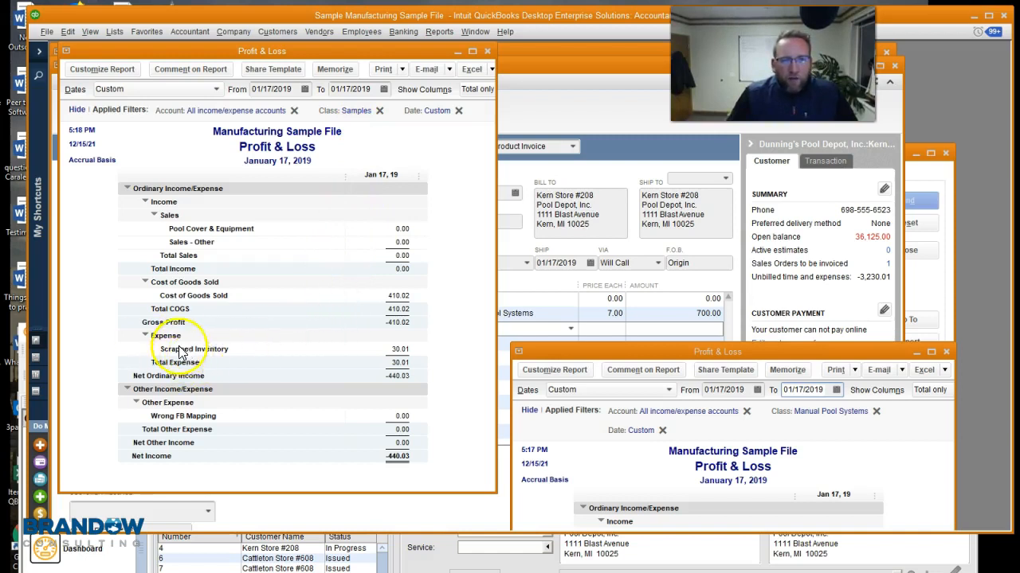
pyautogui.moveTo(335, 354)
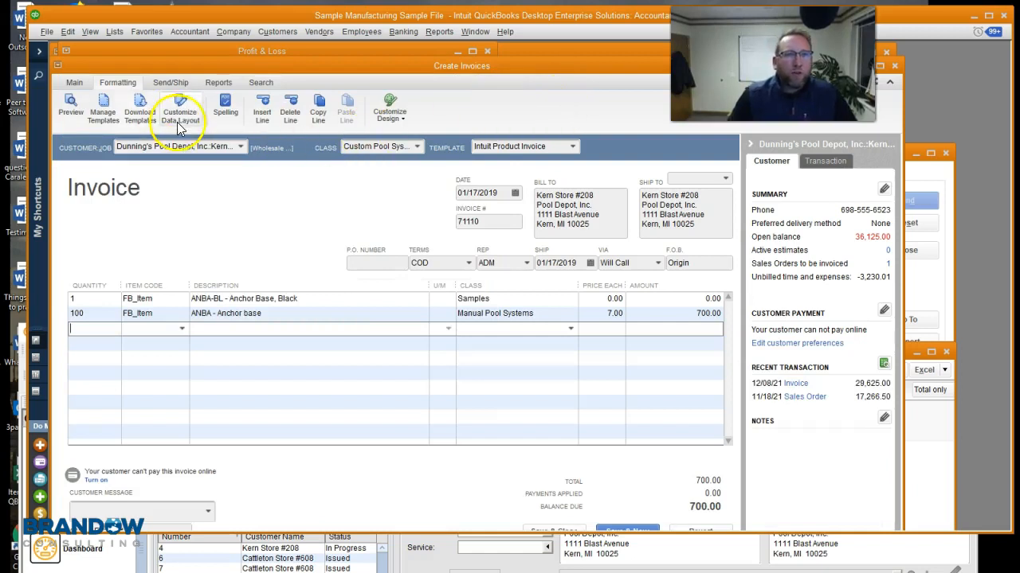
# Step: Show invoice 71110's Transaction Journal positioned so its Class column is visible
pyautogui.click(147, 110)
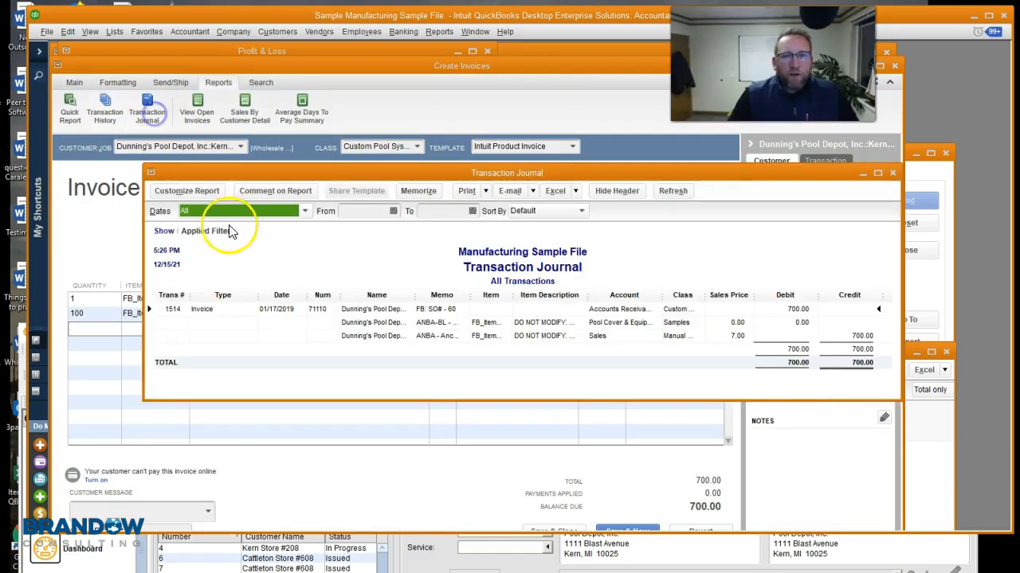
pyautogui.moveTo(506, 173); pyautogui.dragTo(438, 104)
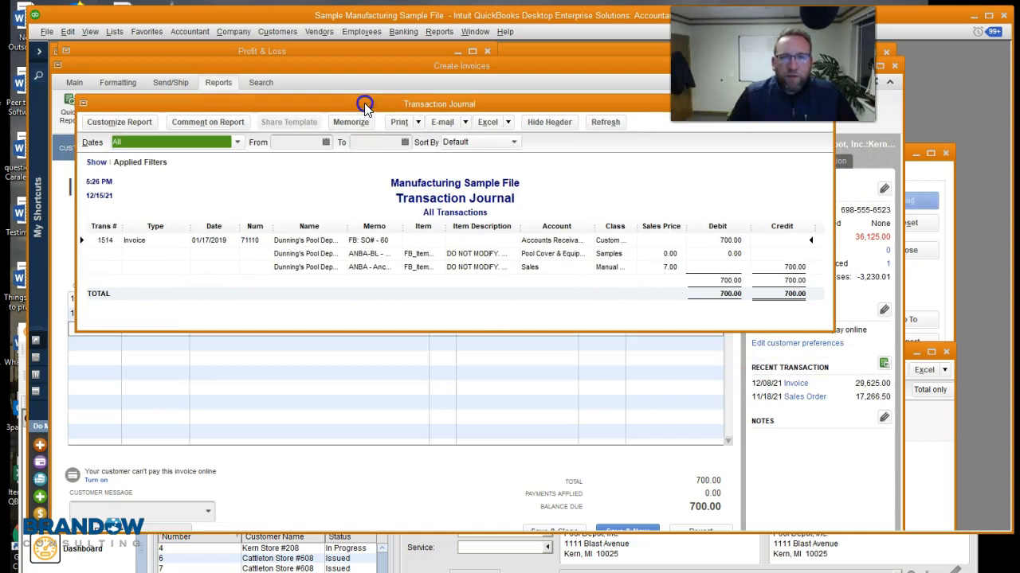
pyautogui.moveTo(478, 333)
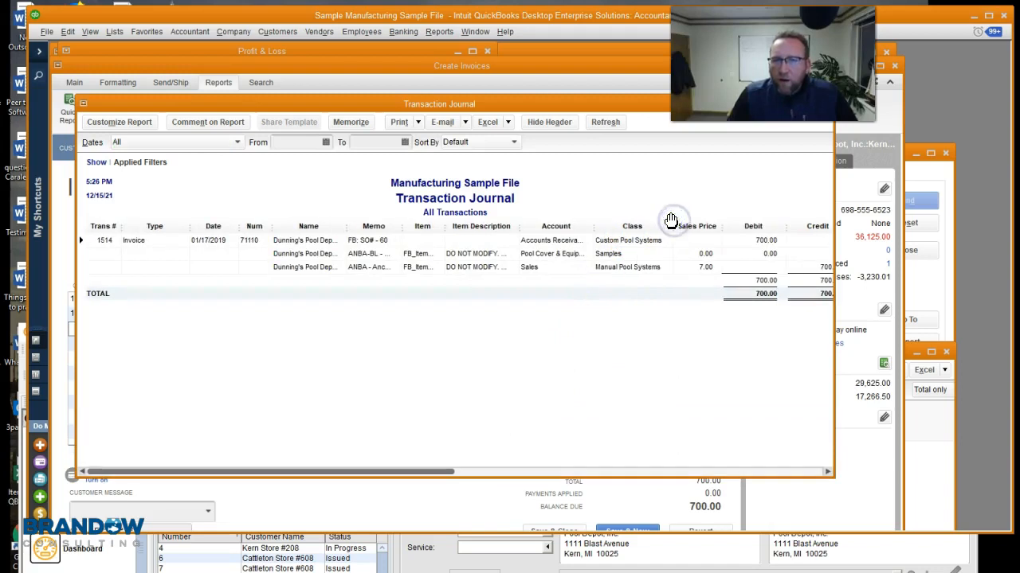
pyautogui.moveTo(640, 263)
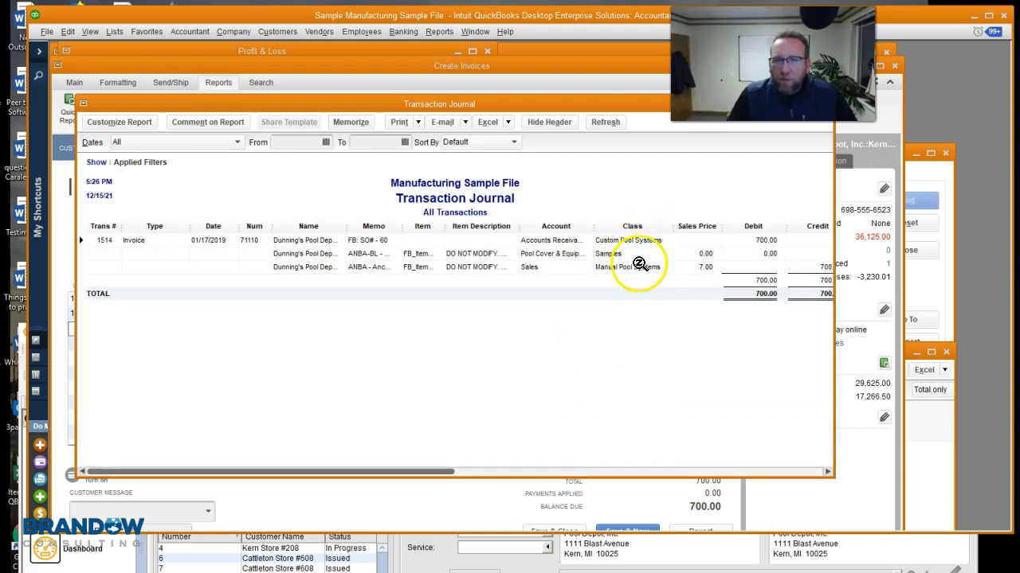
pyautogui.moveTo(415, 290)
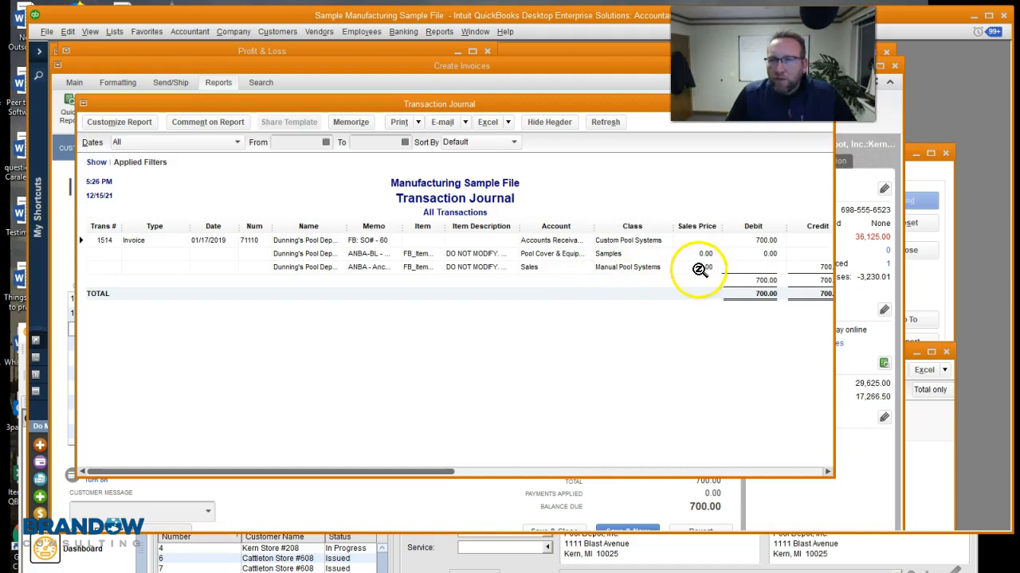
pyautogui.moveTo(672, 269)
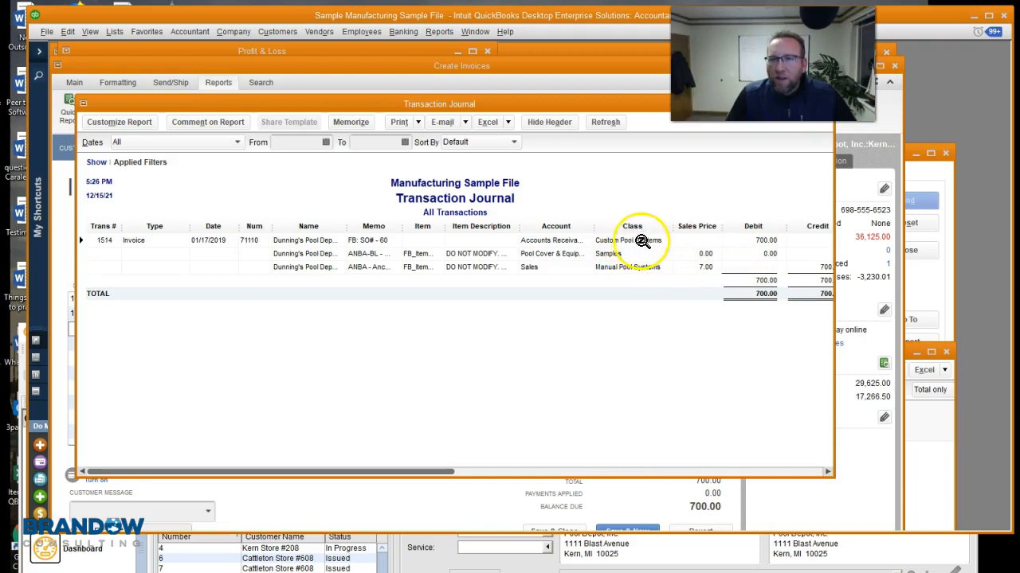
pyautogui.moveTo(837, 254)
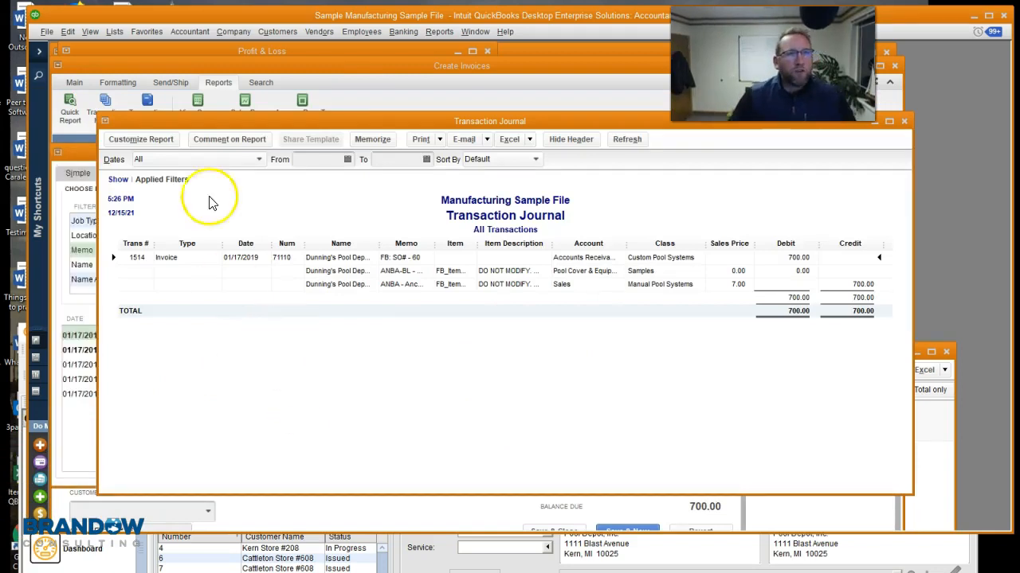
# Step: Open the general journal entry from the Find results and dismiss the numbering notice
pyautogui.click(67, 32)
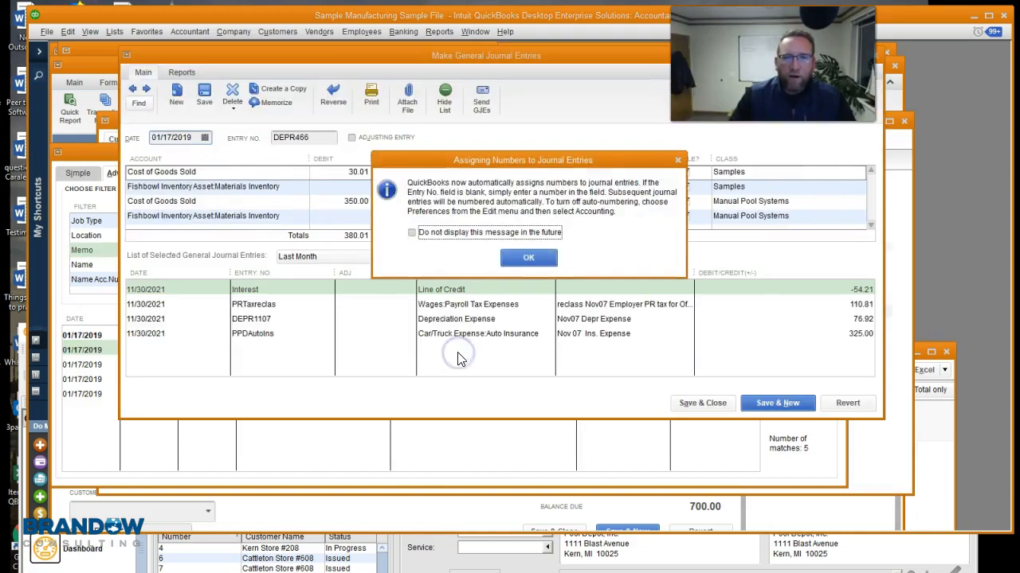
pyautogui.click(528, 258)
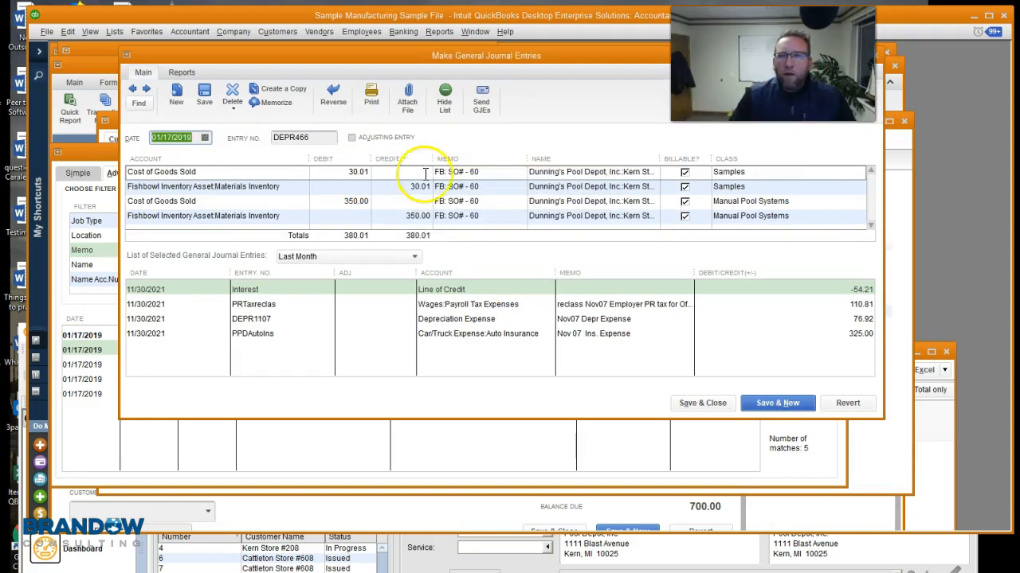